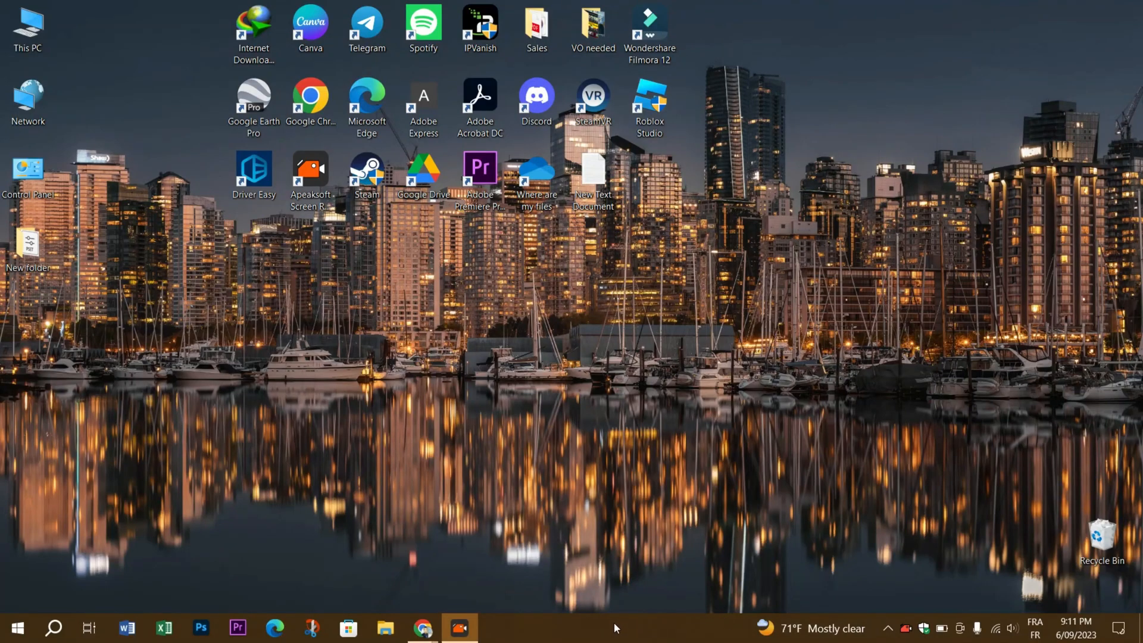
{"action": "mouse_move", "coordinate": [591, 513]}
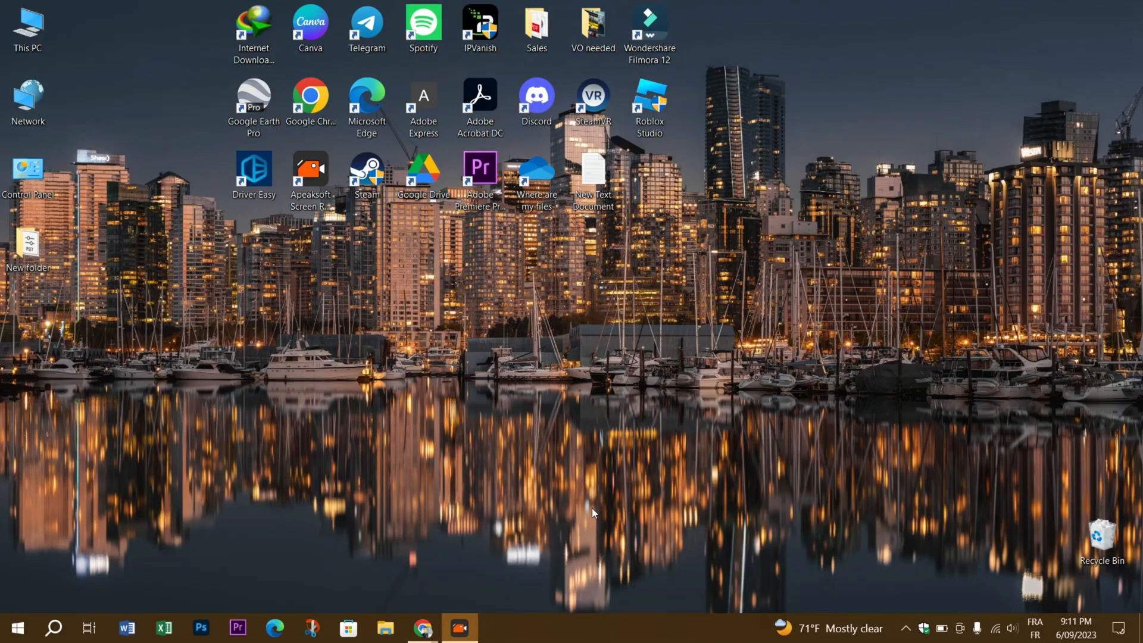
{"action": "mouse_move", "coordinate": [572, 502]}
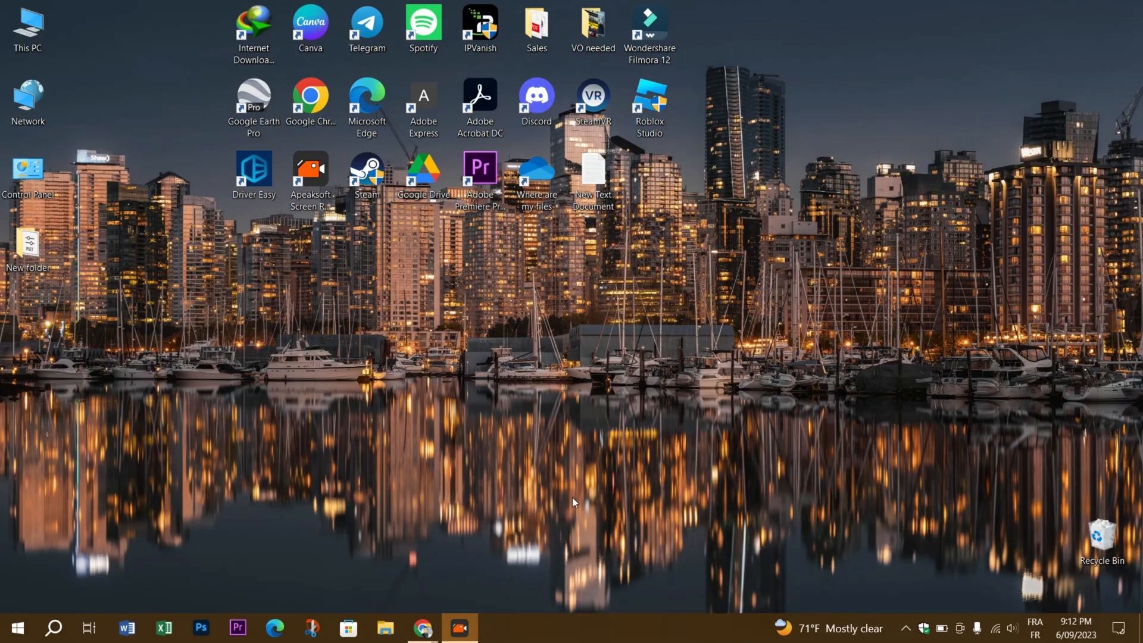
{"action": "mouse_move", "coordinate": [568, 480]}
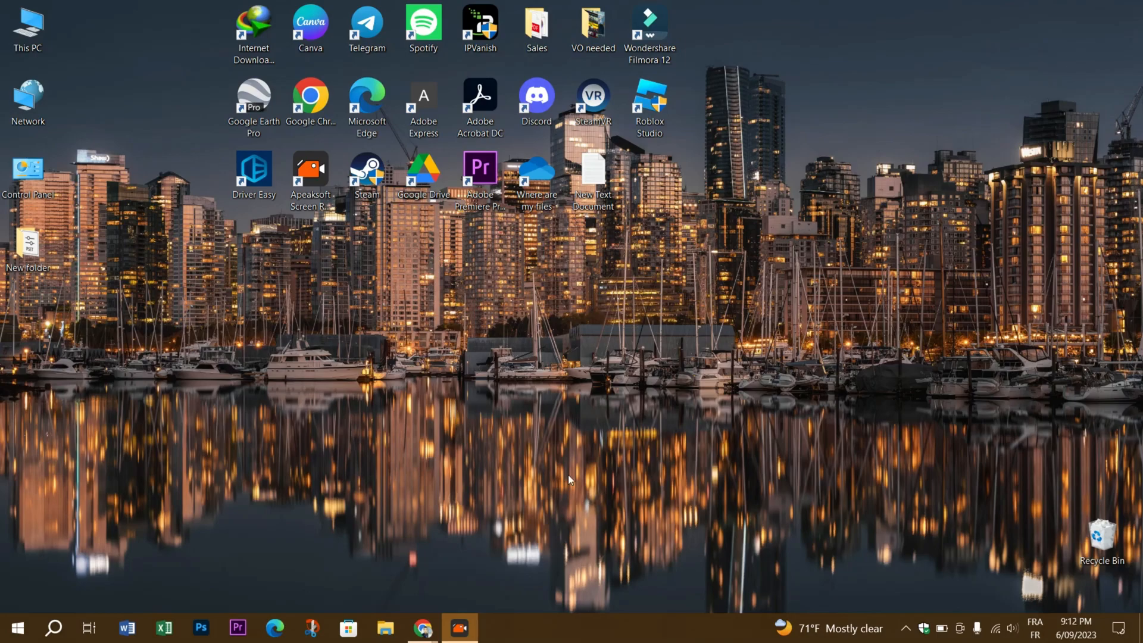
Open the Roblox account settings page from the account options menu
{"action": "left_click", "coordinate": [421, 627]}
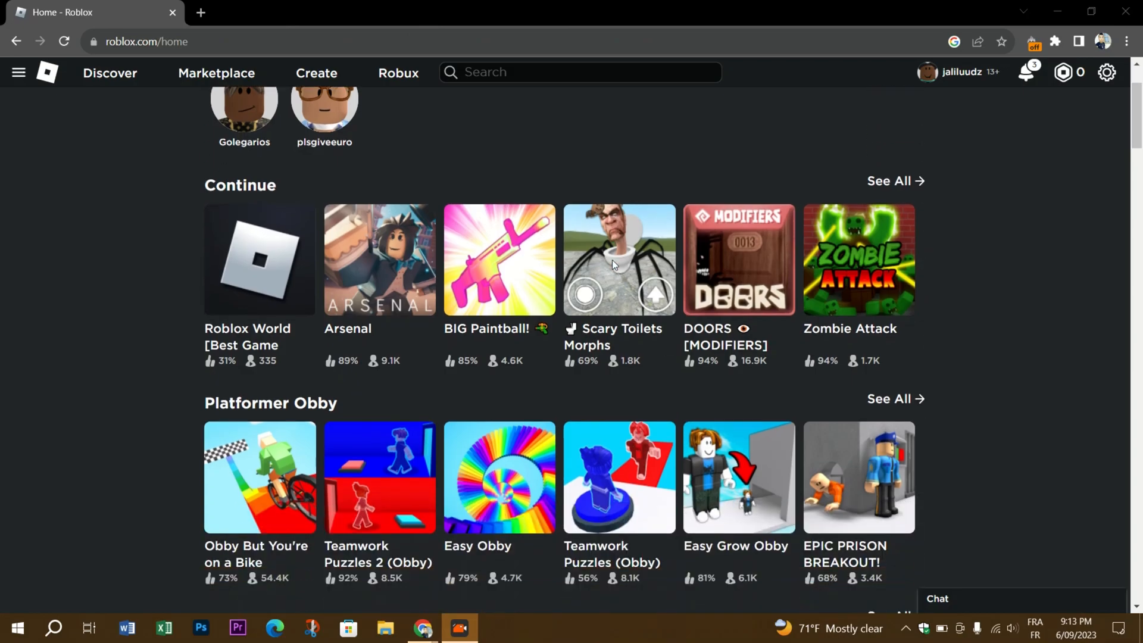
{"action": "scroll", "scroll_direction": "up", "scroll_amount": 3}
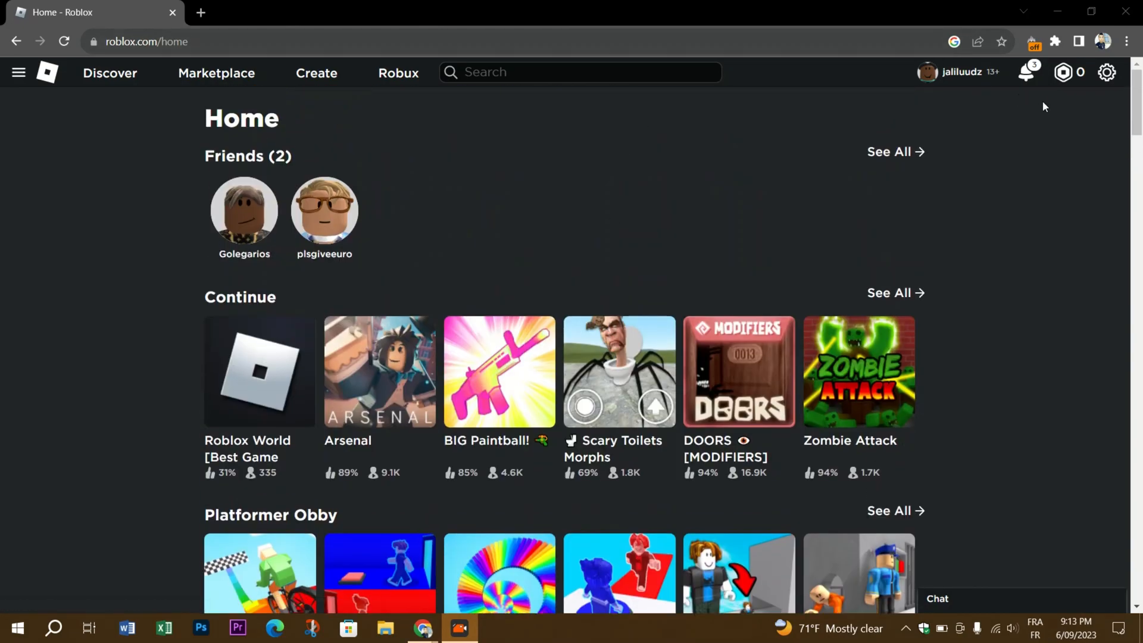
{"action": "left_click", "coordinate": [1106, 72]}
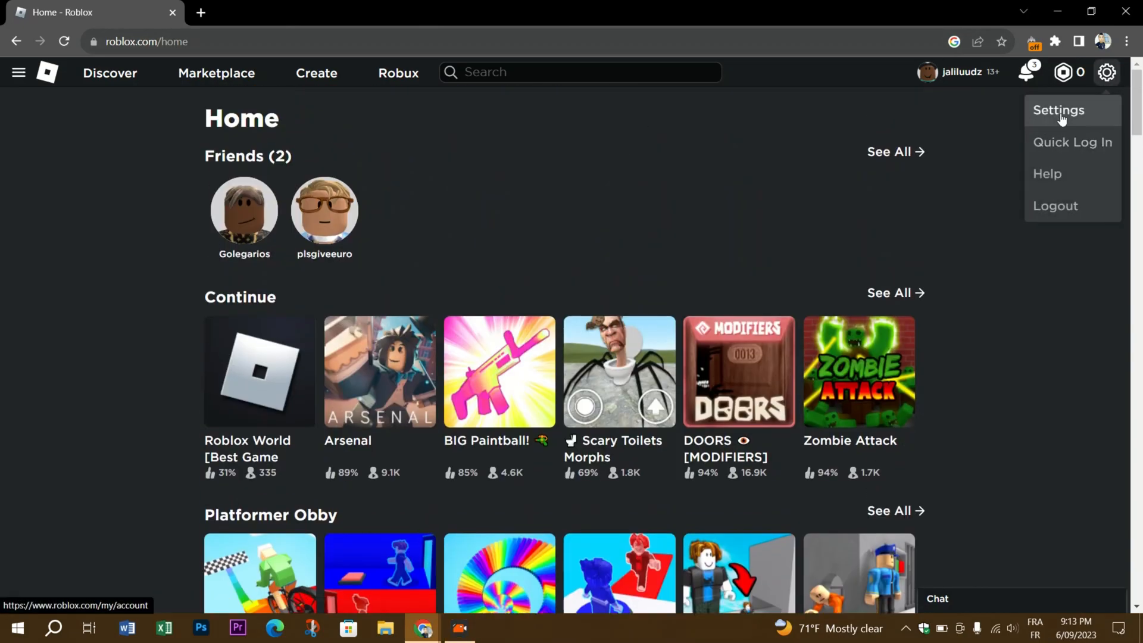
{"action": "left_click", "coordinate": [1057, 110]}
{"action": "type", "text": "restore"}
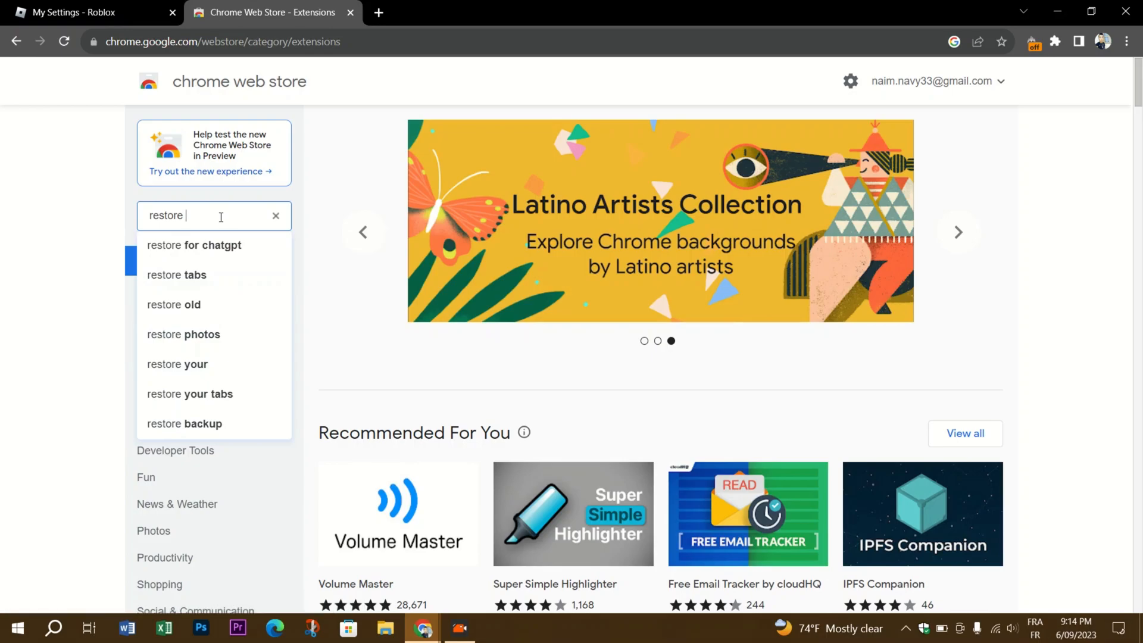
Search the Chrome Web Store for the 'restore old roblox' server list extension
{"action": "type", "text": "old"}
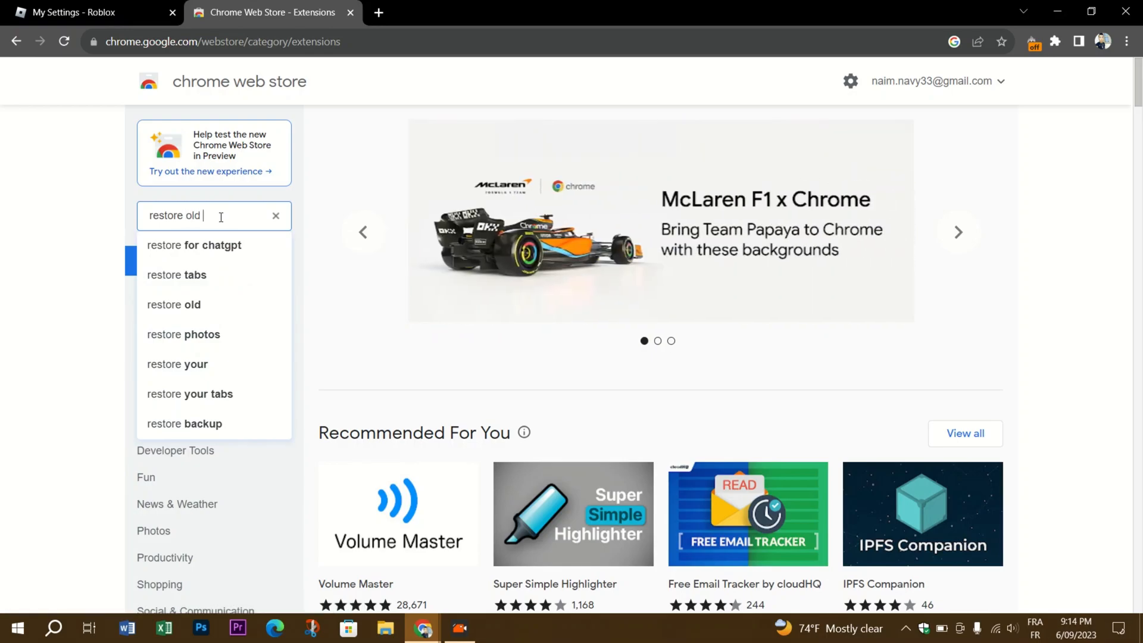
{"action": "type", "text": "roblo…"}
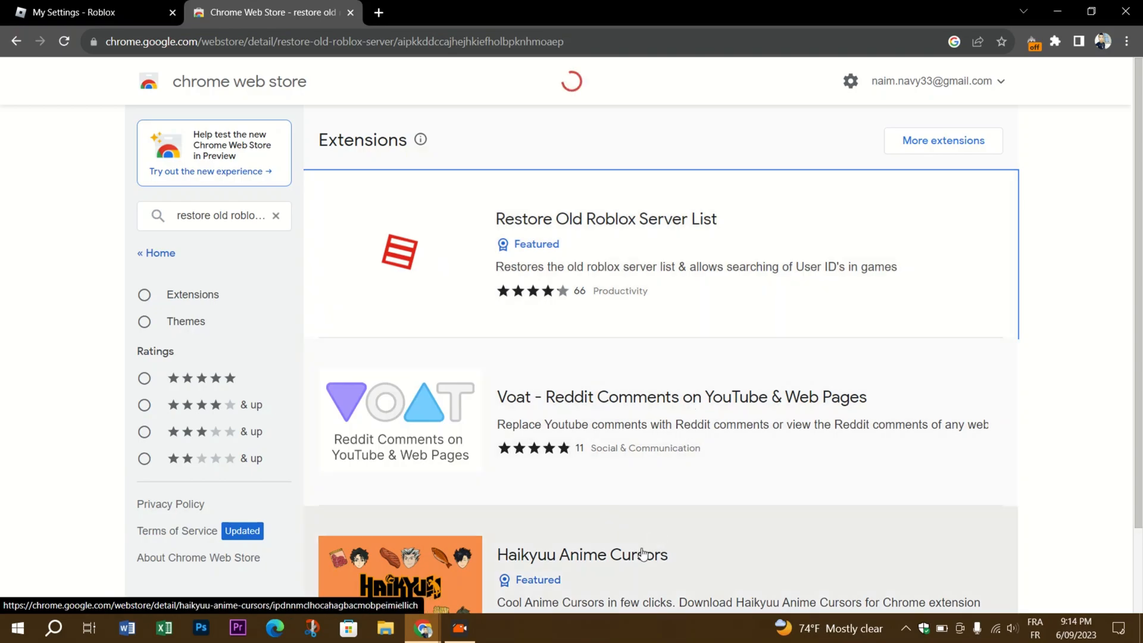
Add the Restore Old Roblox Server List extension to Chrome and dismiss the notice
{"action": "left_click", "coordinate": [605, 219]}
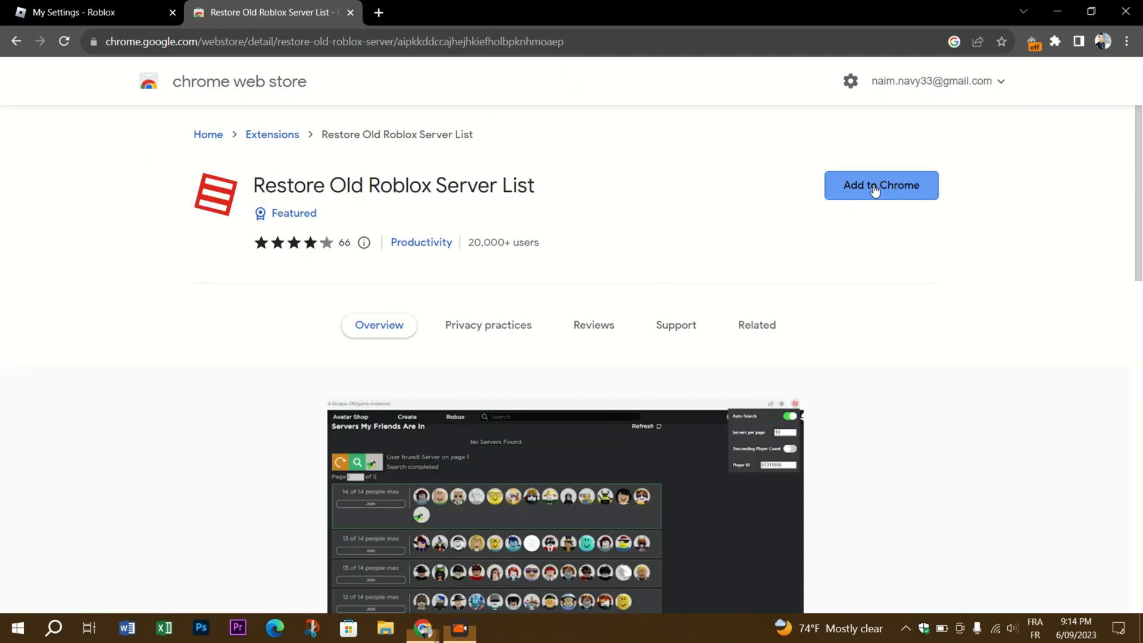
{"action": "left_click", "coordinate": [881, 185]}
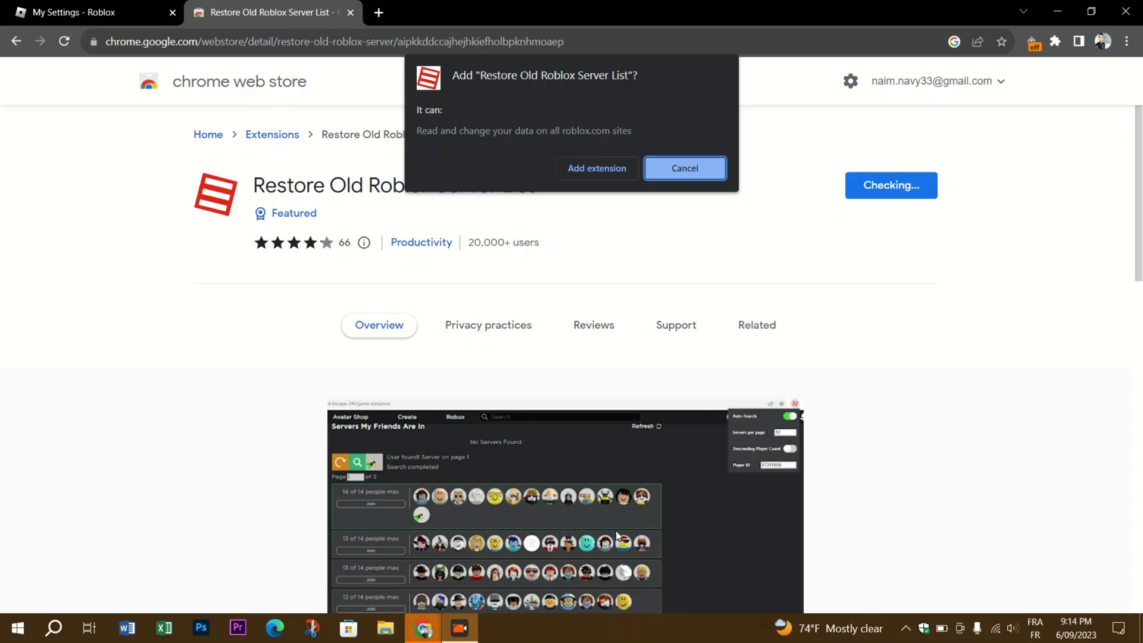
{"action": "left_click", "coordinate": [683, 168]}
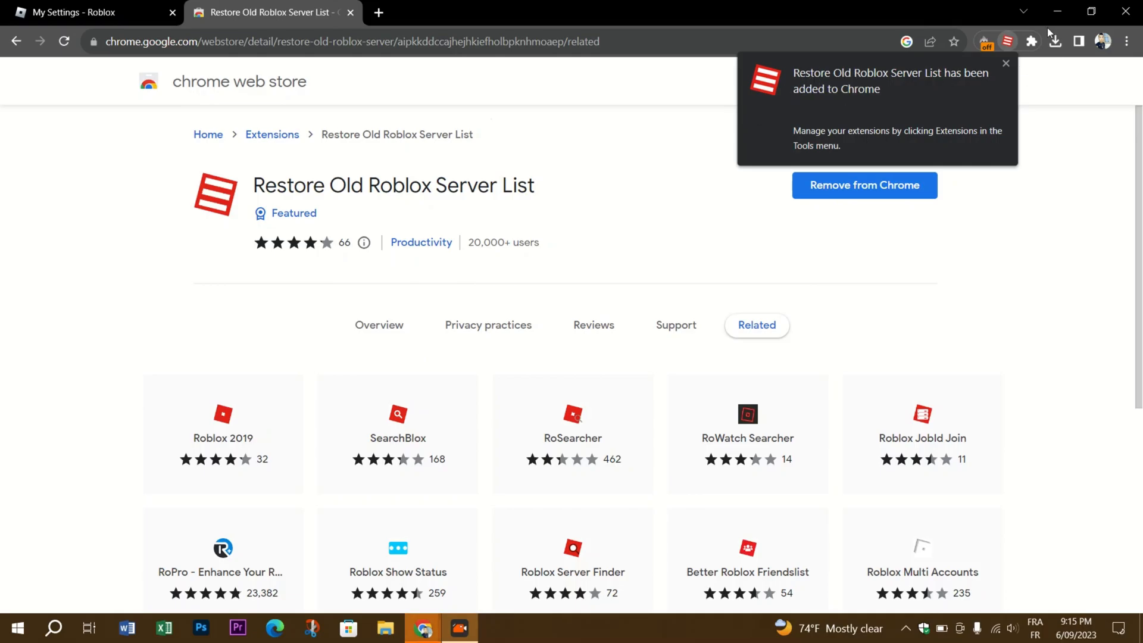
{"action": "left_click", "coordinate": [1005, 64]}
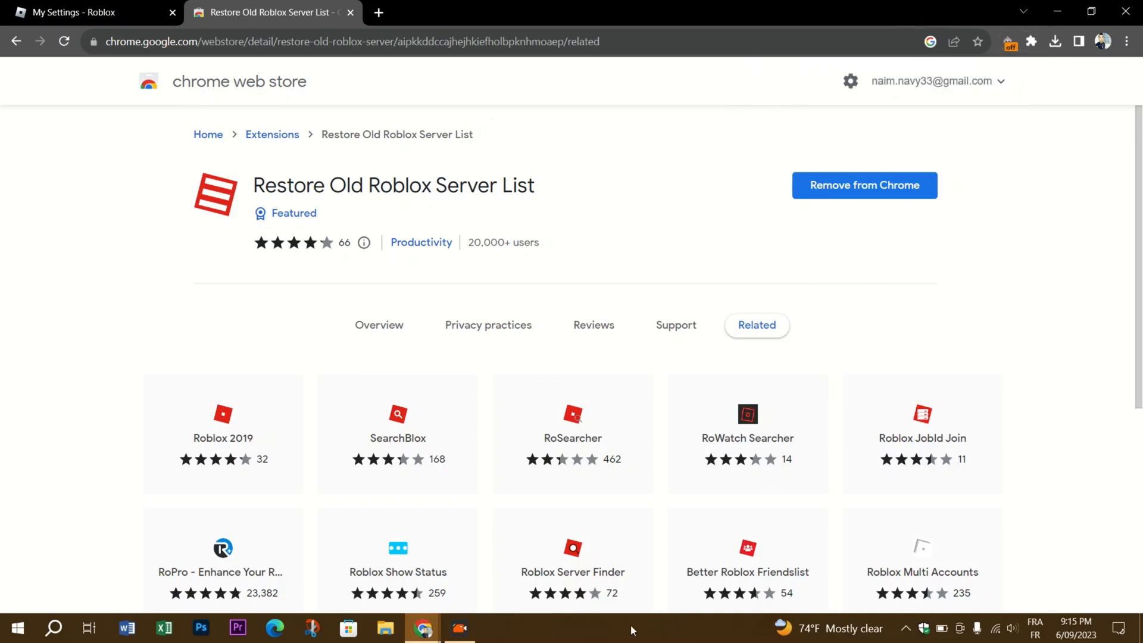
Back on the Roblox tab, search People for users named 'ahmed'
{"action": "left_click", "coordinate": [88, 12]}
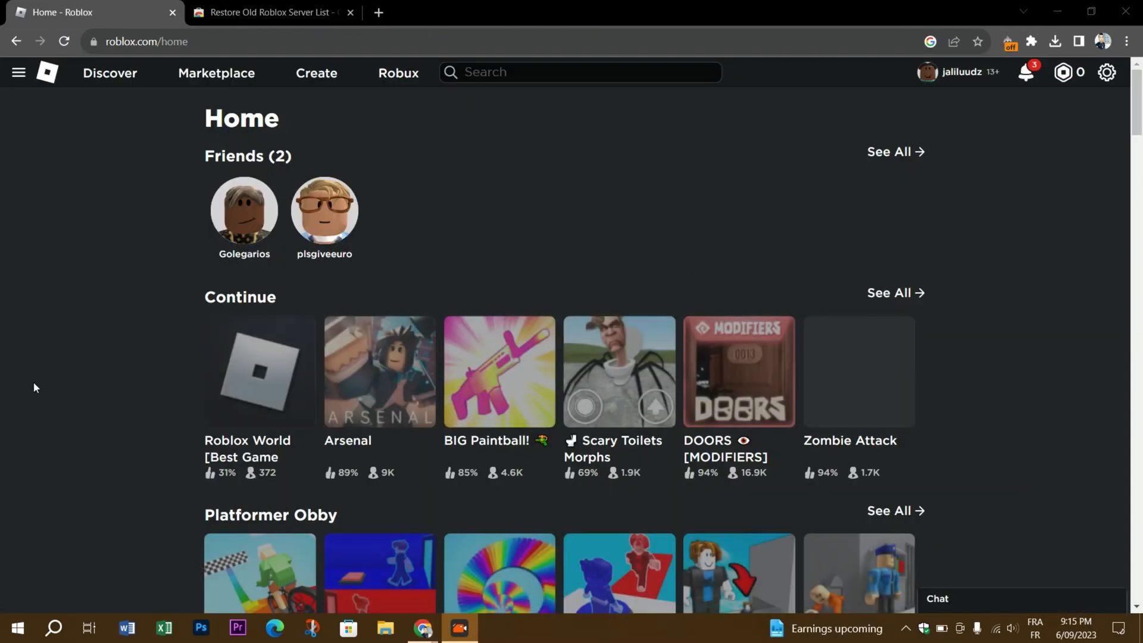
{"action": "type", "text": "ahmed"}
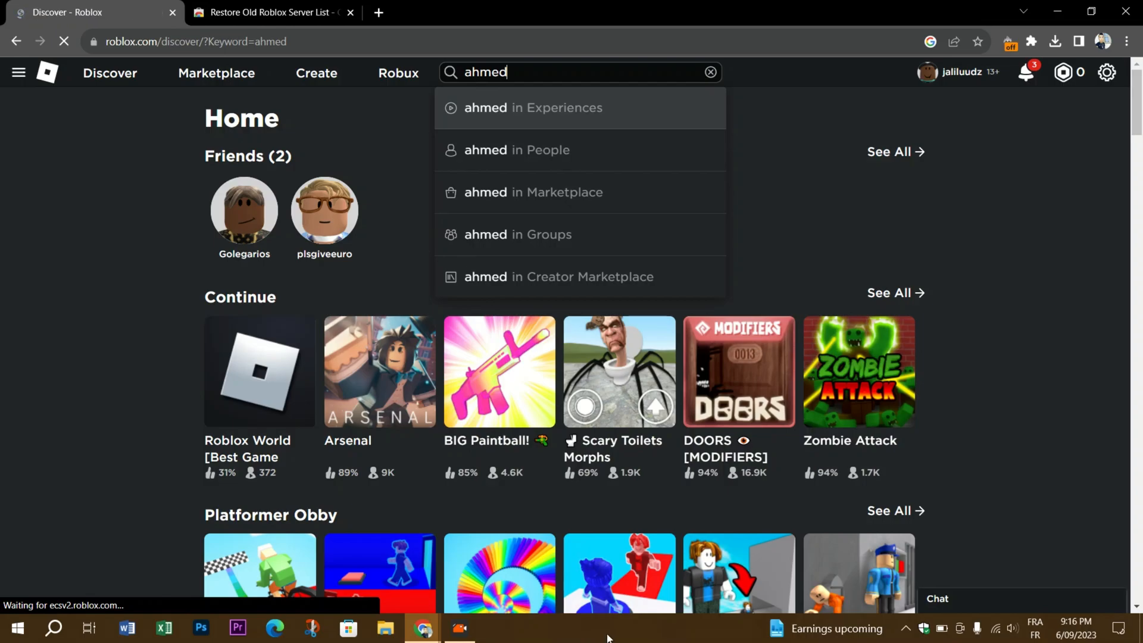
{"action": "left_click", "coordinate": [517, 150]}
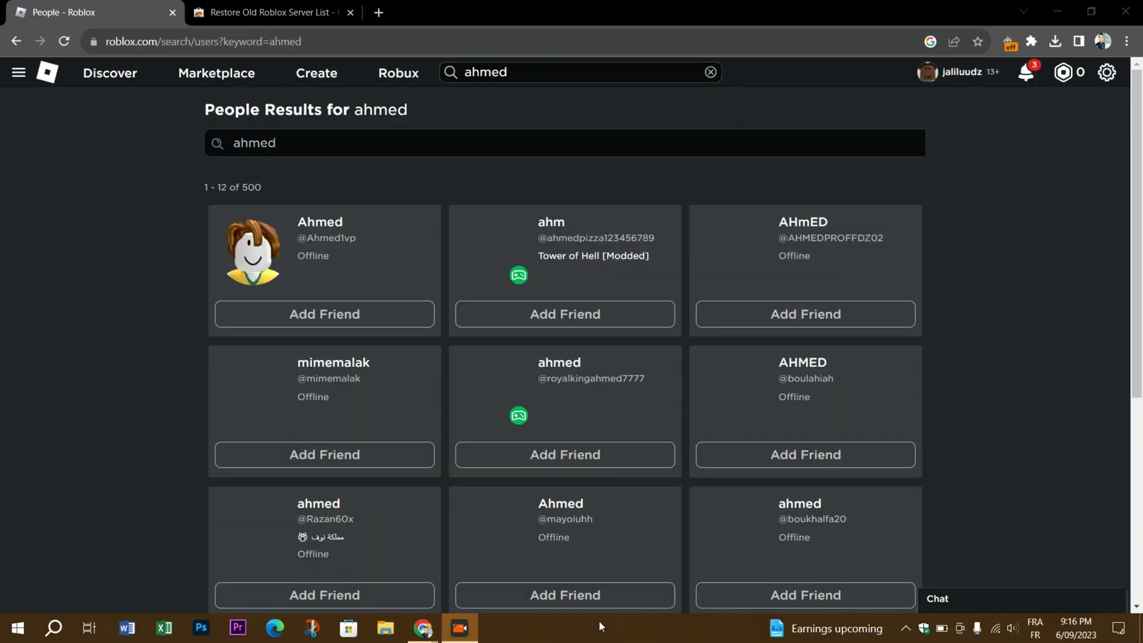
{"action": "mouse_move", "coordinate": [316, 247]}
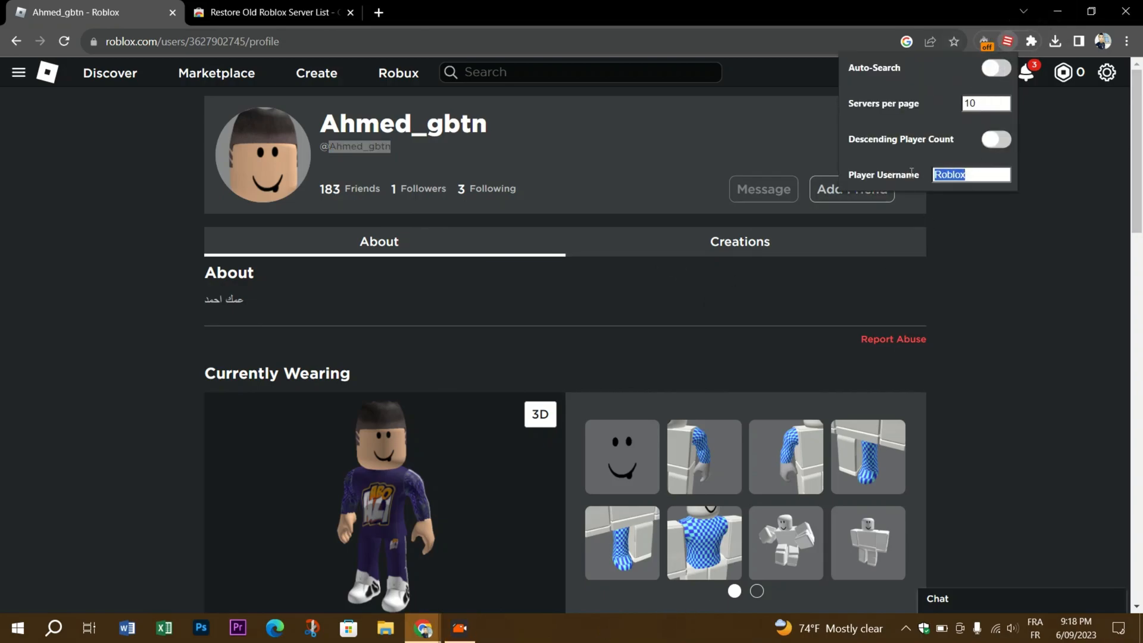
{"action": "type", "text": "Ahmed_gbtn"}
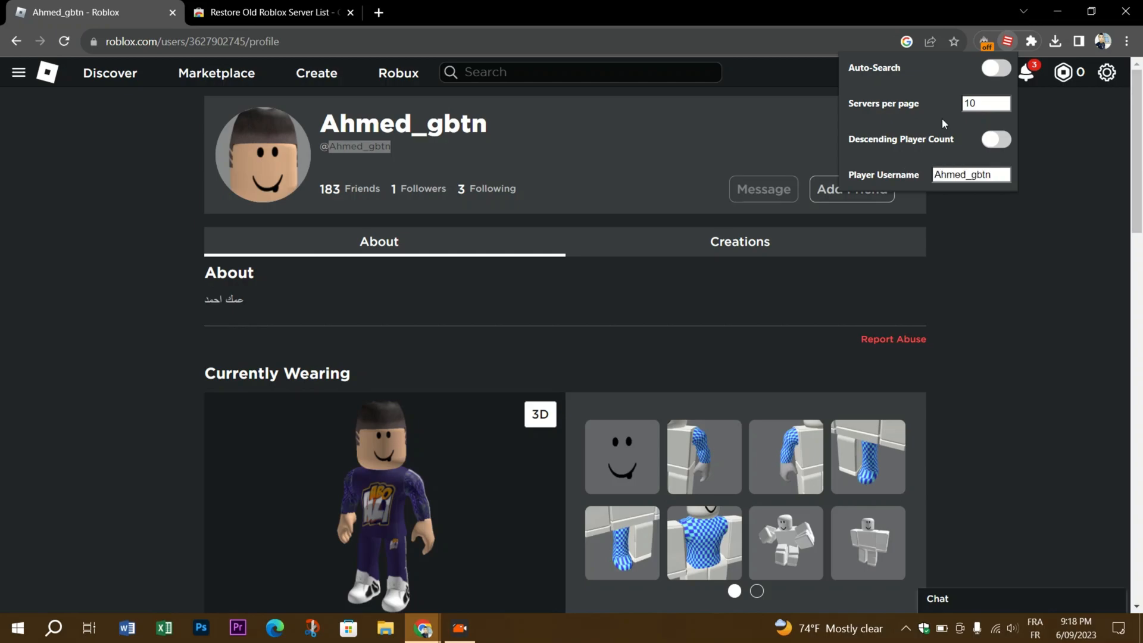
{"action": "mouse_move", "coordinate": [970, 163]}
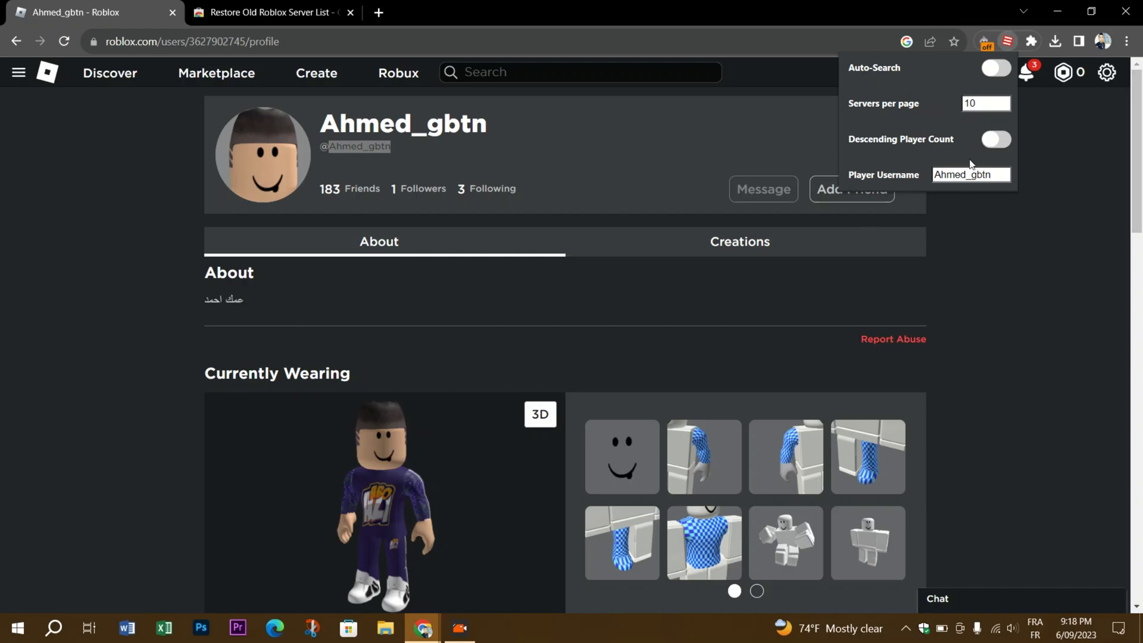
{"action": "scroll", "scroll_direction": "down", "scroll_amount": 3}
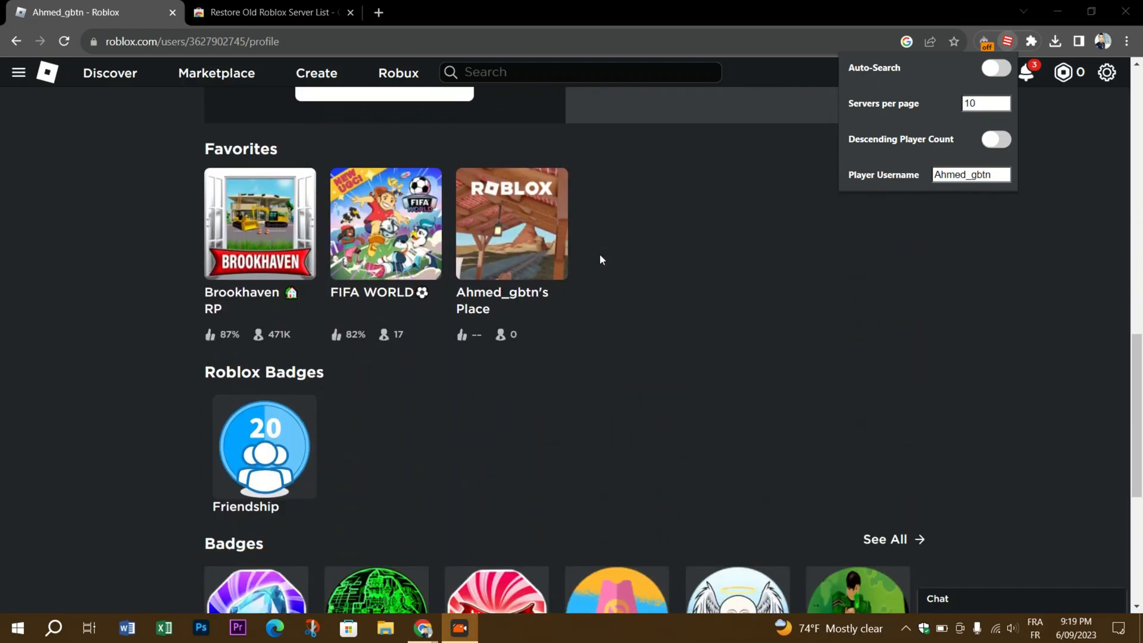
{"action": "scroll", "scroll_direction": "down", "scroll_amount": 3}
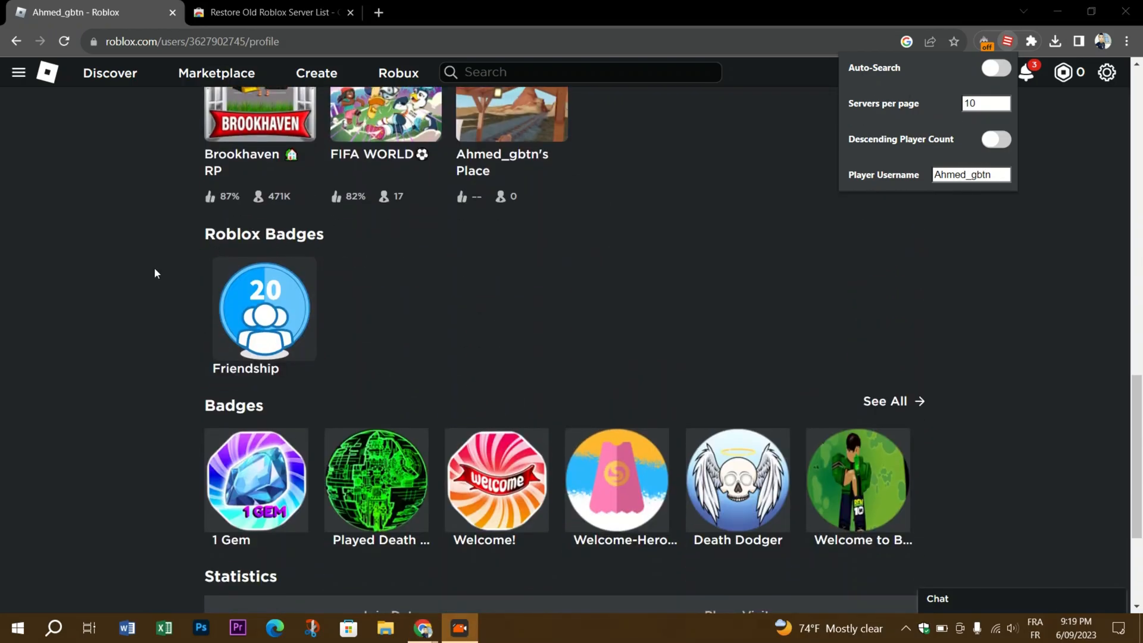
{"action": "mouse_move", "coordinate": [264, 483]}
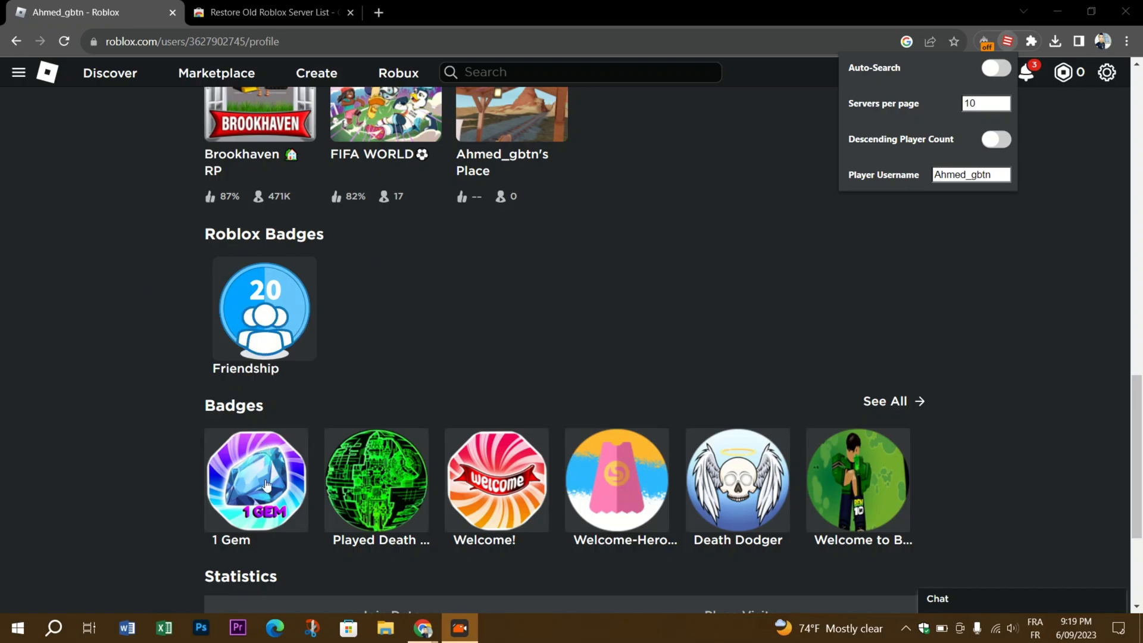
{"action": "mouse_move", "coordinate": [691, 334]}
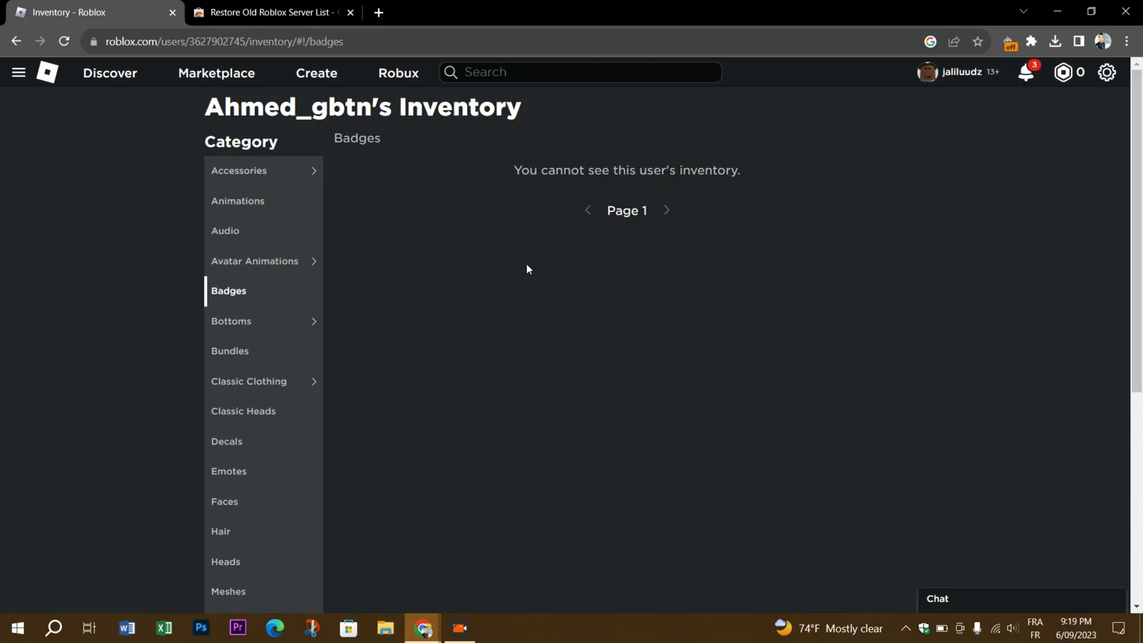
Open the Played Death Star Tycoon! badge page and the server-list extension popup
{"action": "left_click", "coordinate": [16, 42]}
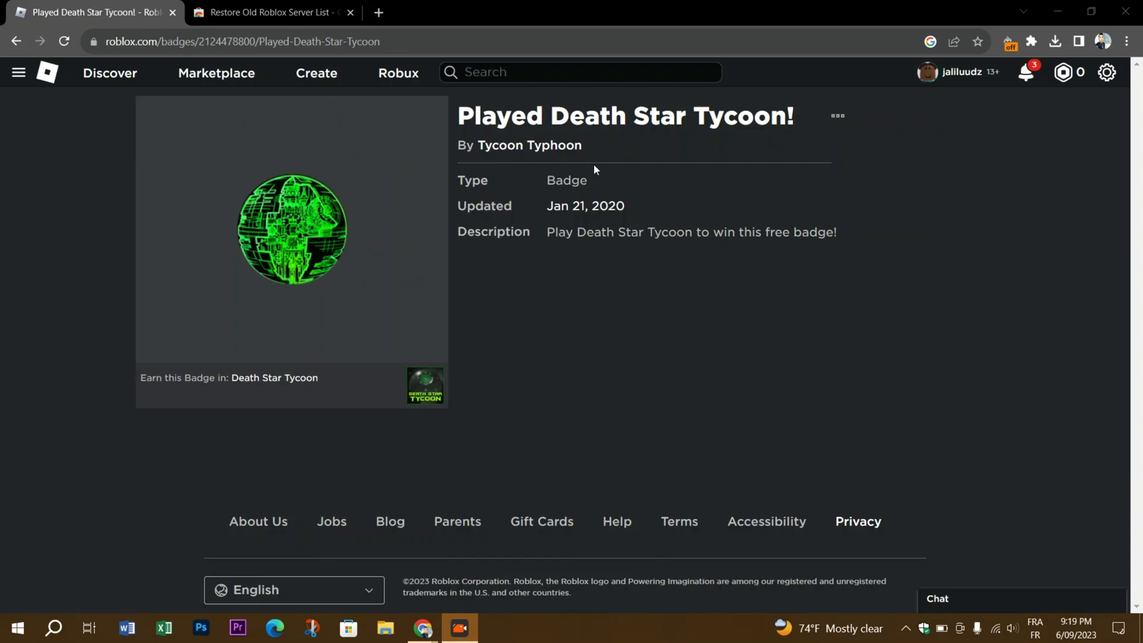
{"action": "mouse_move", "coordinate": [725, 334]}
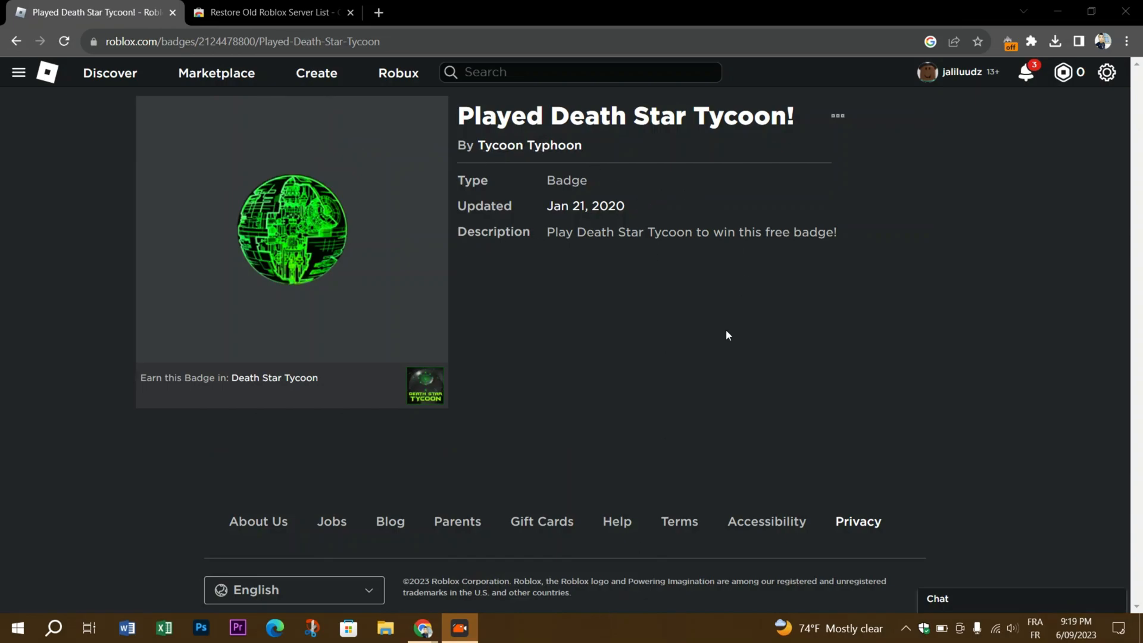
{"action": "mouse_move", "coordinate": [611, 410]}
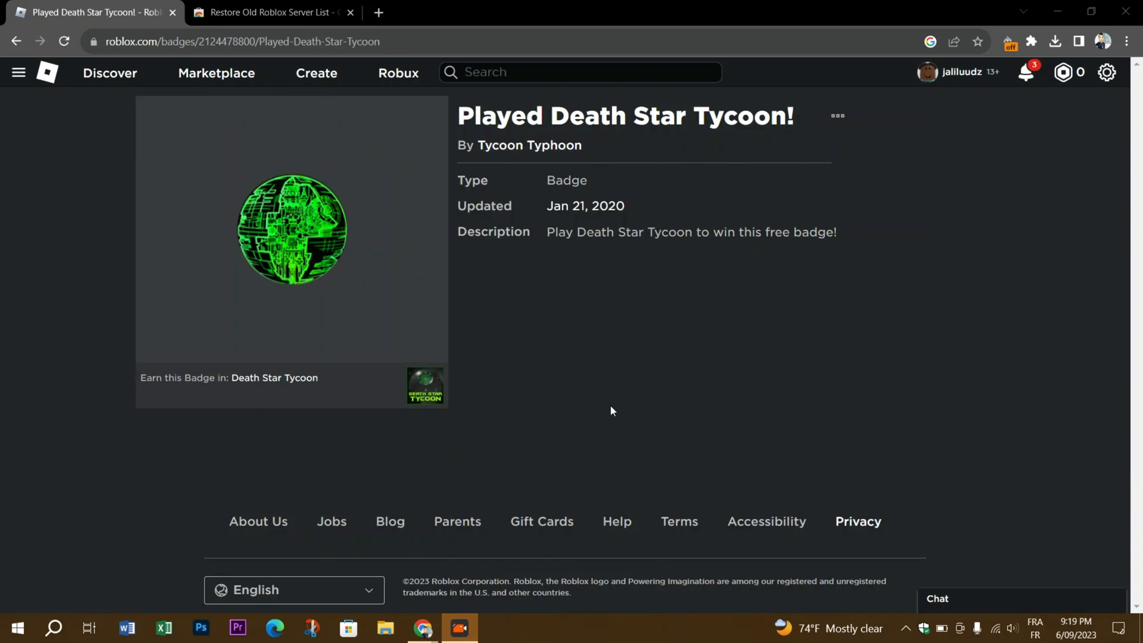
{"action": "mouse_move", "coordinate": [914, 131]}
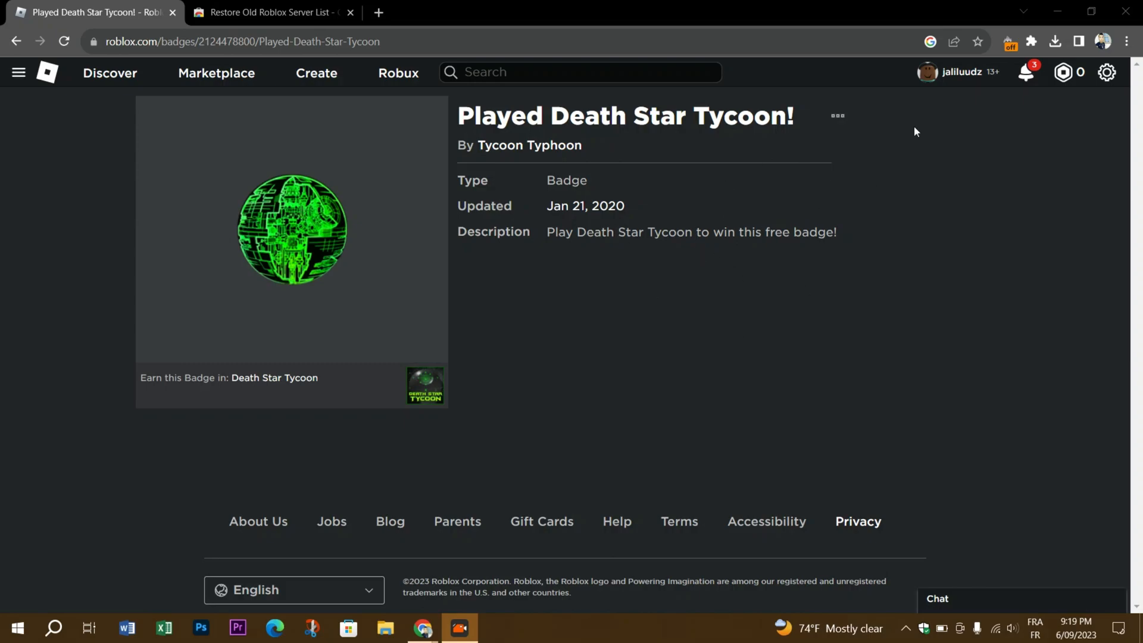
{"action": "mouse_move", "coordinate": [683, 260]}
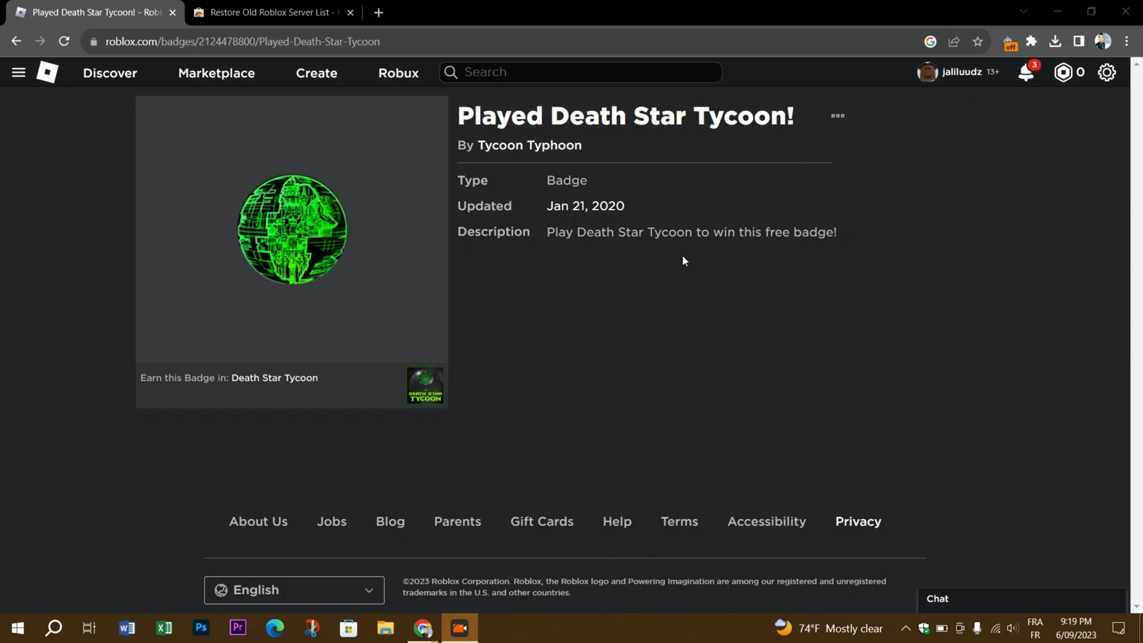
{"action": "mouse_move", "coordinate": [616, 522]}
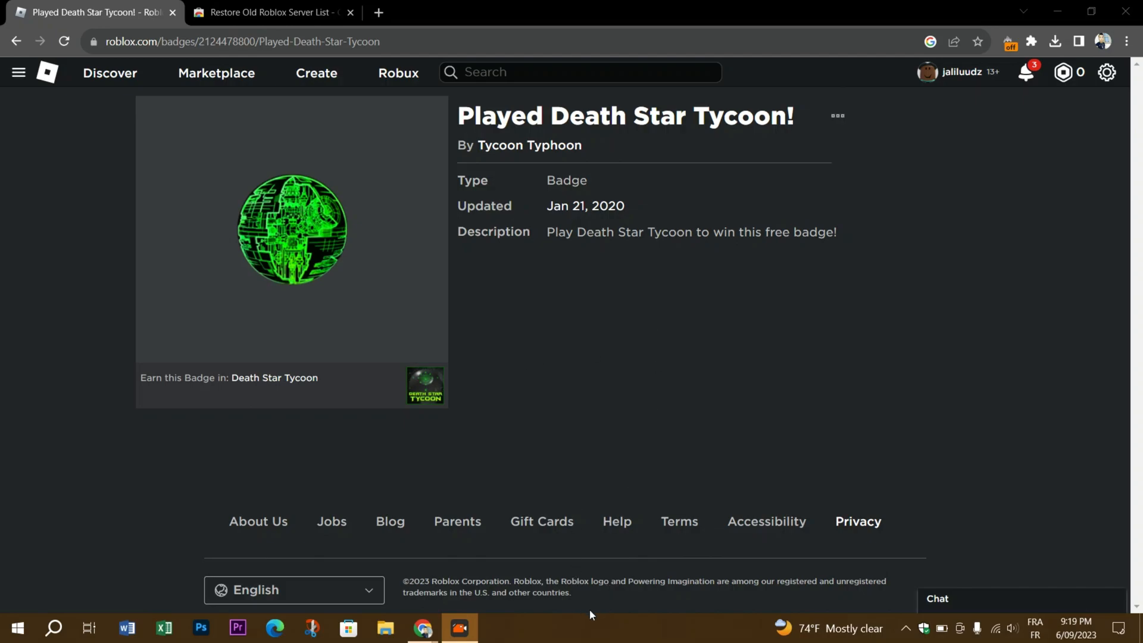
{"action": "left_click", "coordinate": [980, 42]}
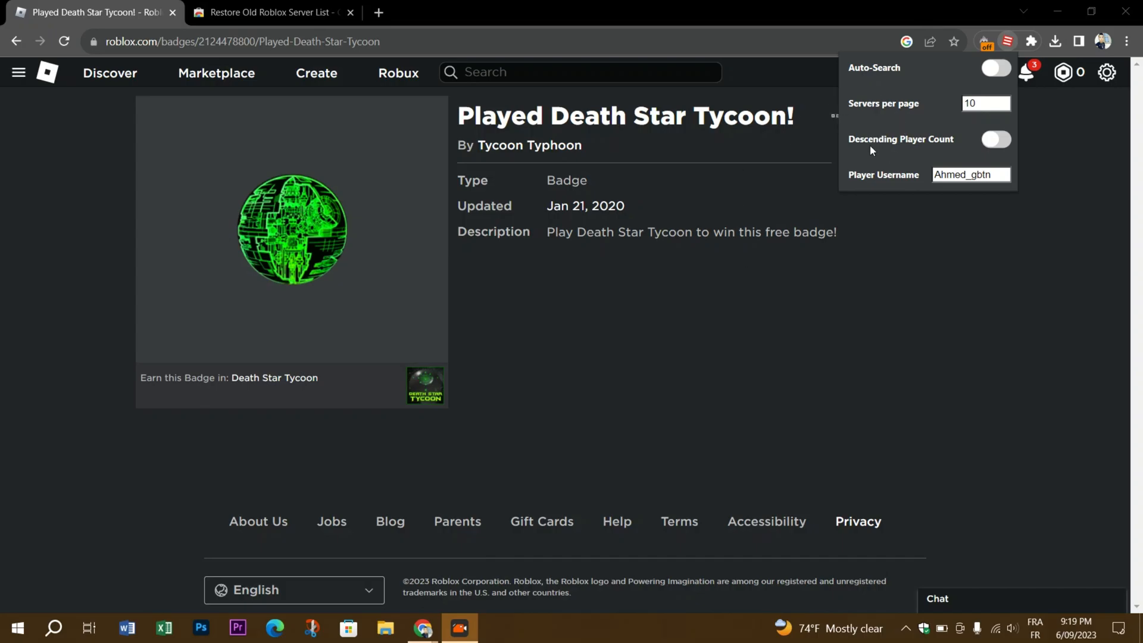
Switch Auto-Search on in the Restore Old Roblox Server List popup
{"action": "left_click", "coordinate": [994, 68]}
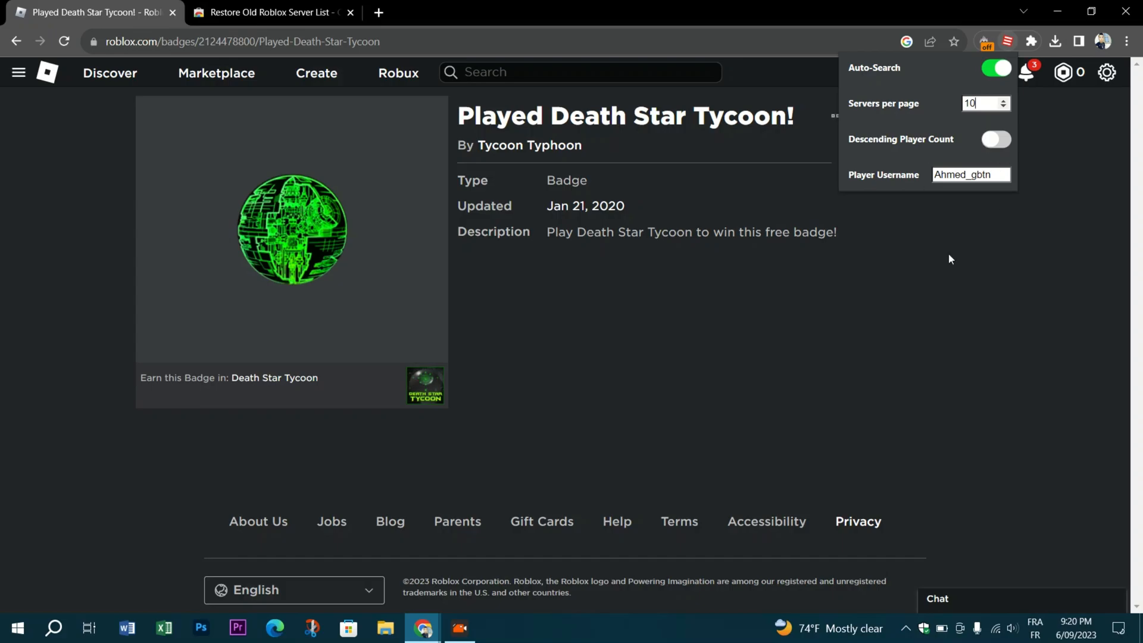
{"action": "mouse_move", "coordinate": [110, 72]}
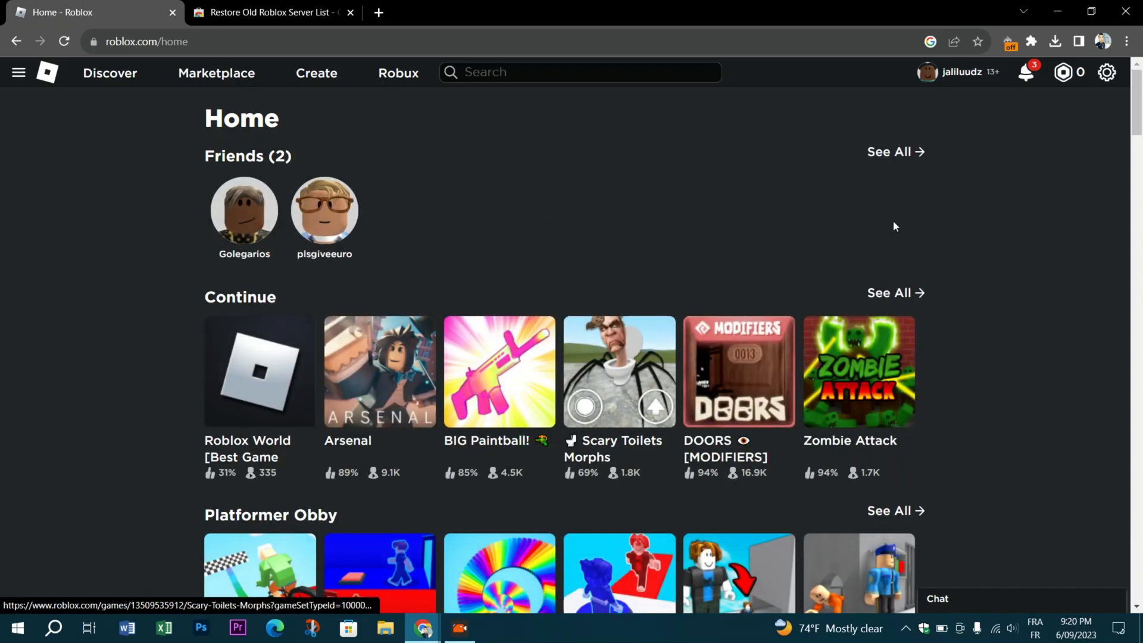
{"action": "mouse_move", "coordinate": [620, 517]}
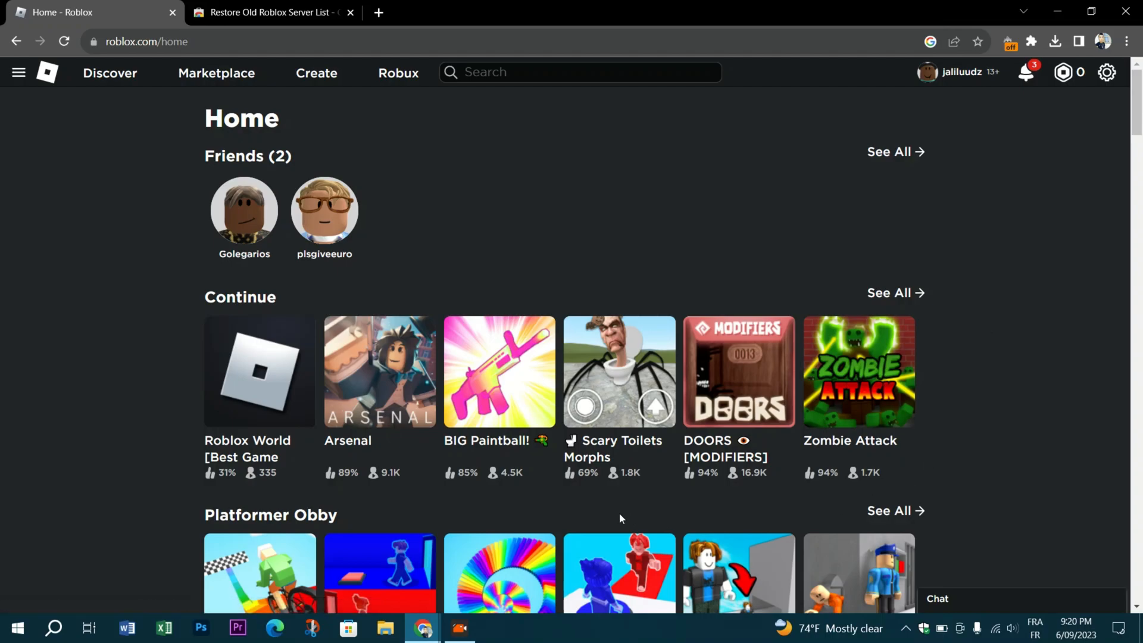
{"action": "scroll", "scroll_direction": "down", "scroll_amount": 3}
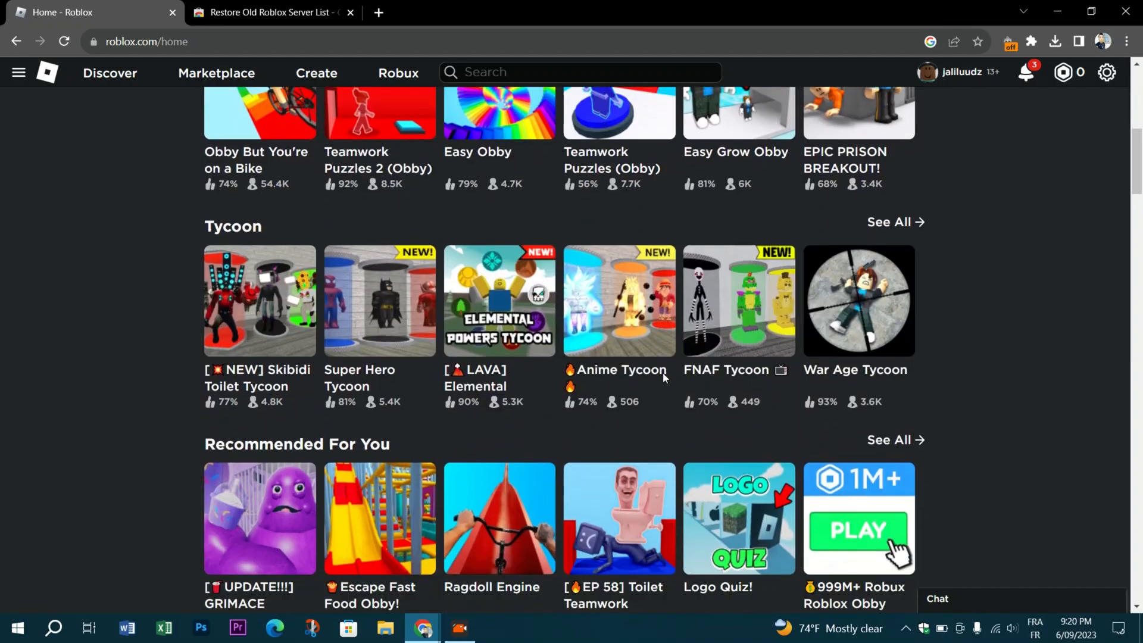
{"action": "scroll", "scroll_direction": "down", "scroll_amount": 3}
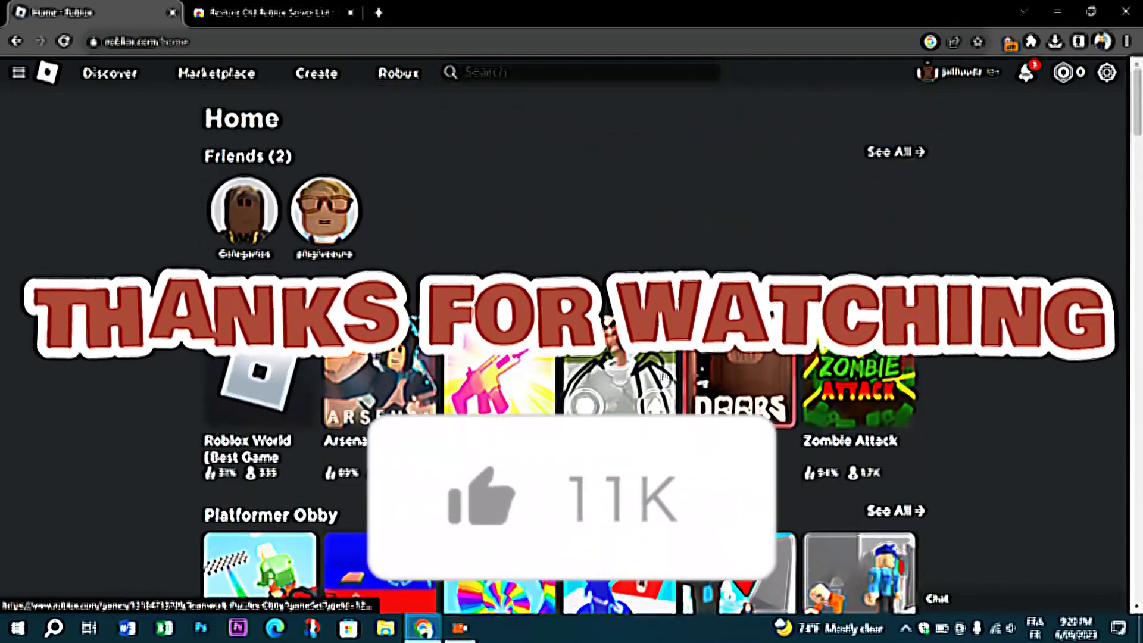
{"action": "scroll", "scroll_direction": "down", "scroll_amount": 3}
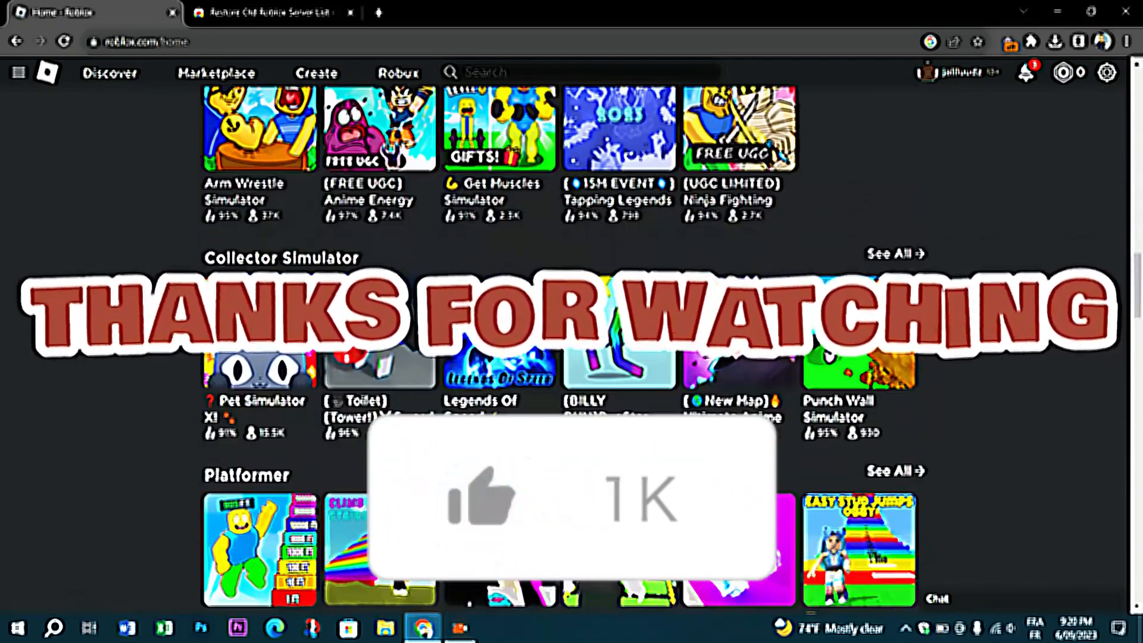